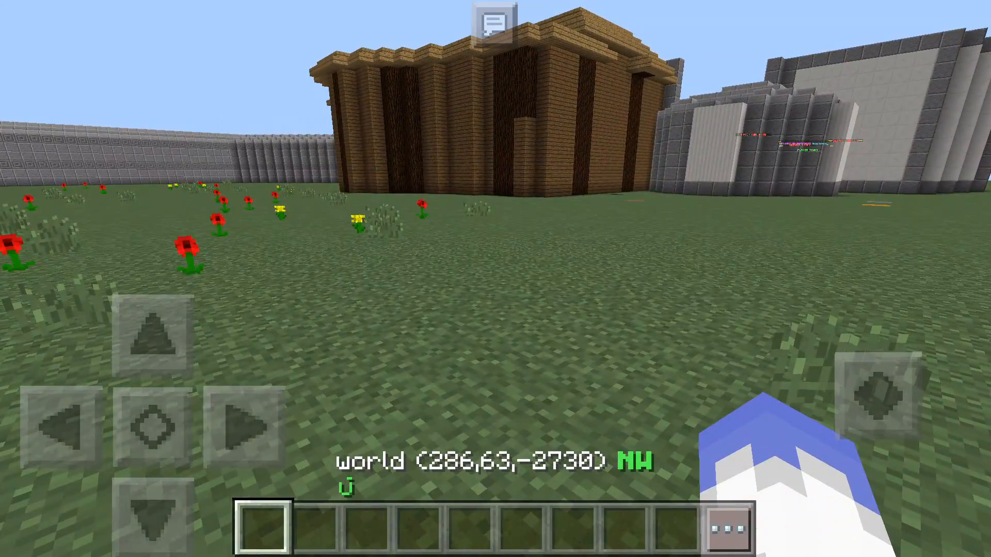
- Send /addgroup Builder in chat so PurePerms confirms Builder was added, then begin the next command
click(496, 18)
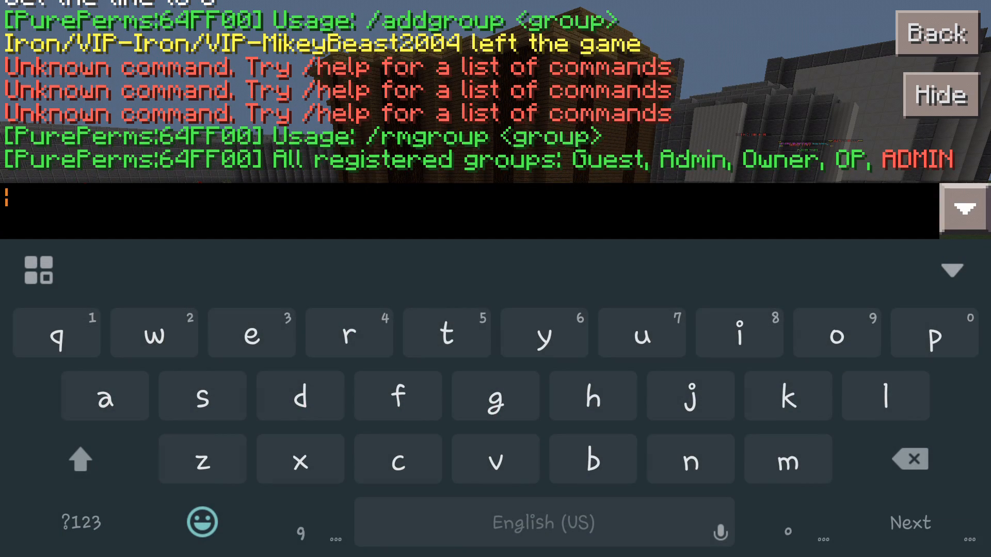
text(/)
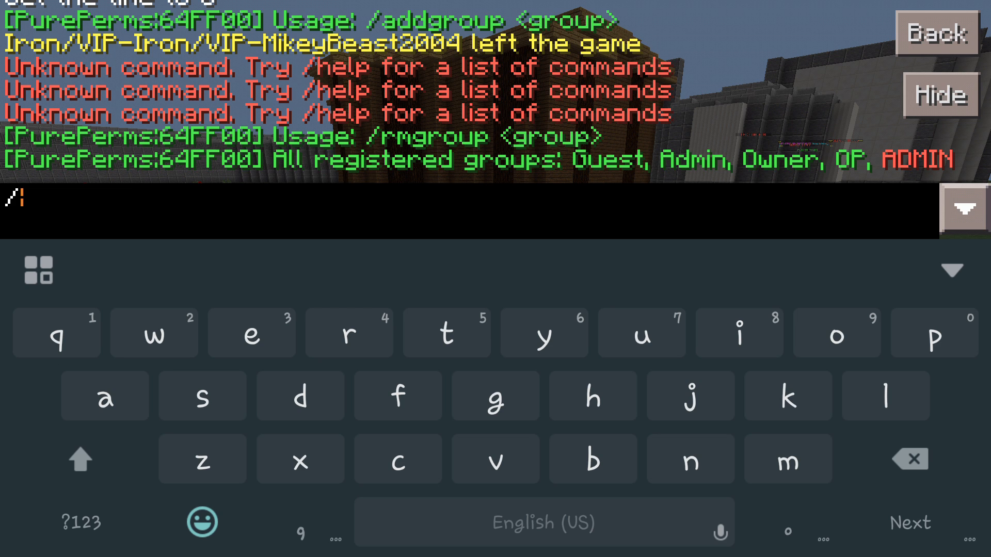
text(add)
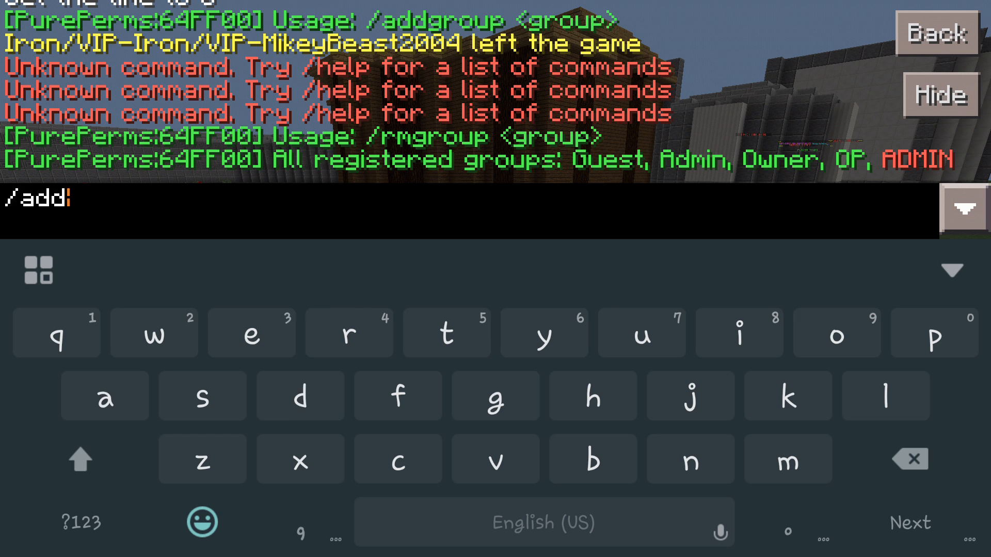
text(group Buil)
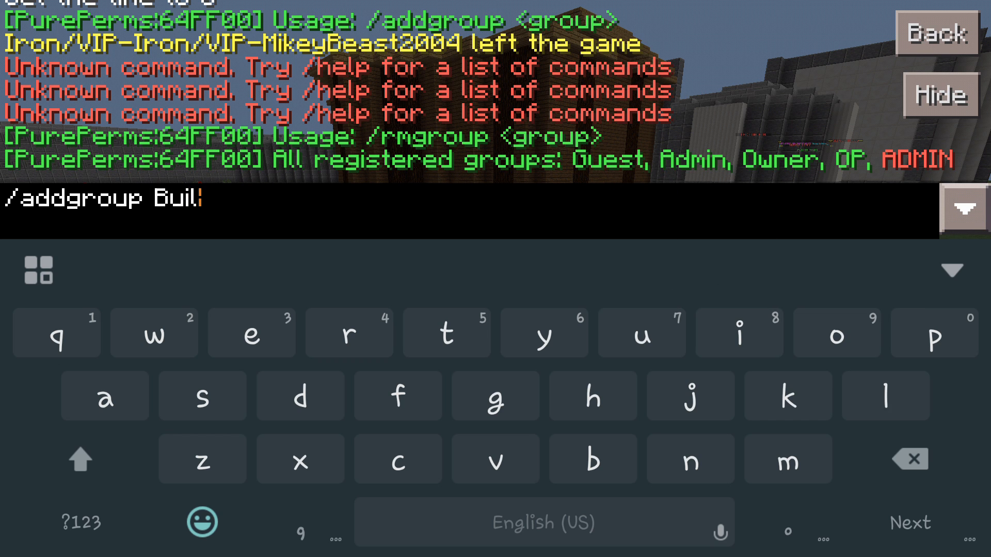
text(der)
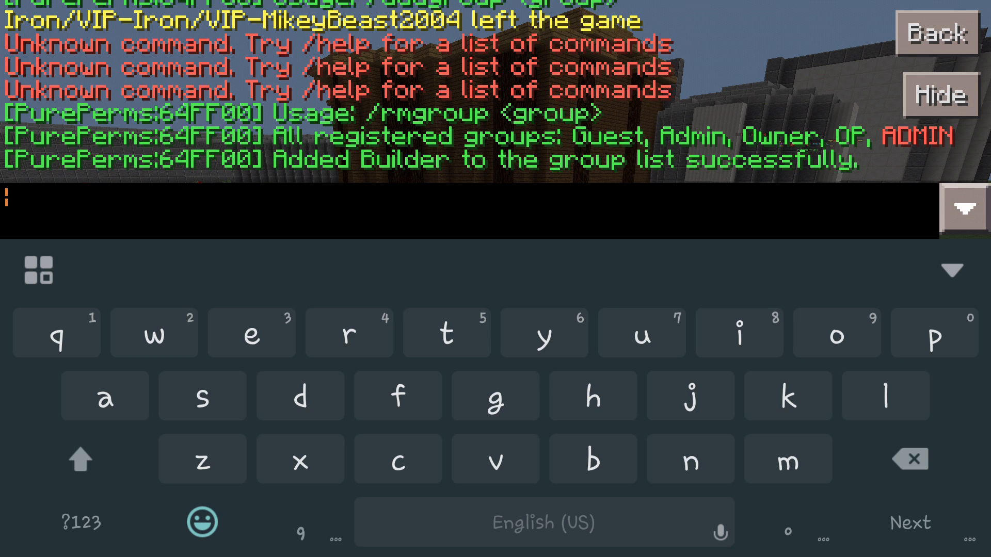
text(/se)
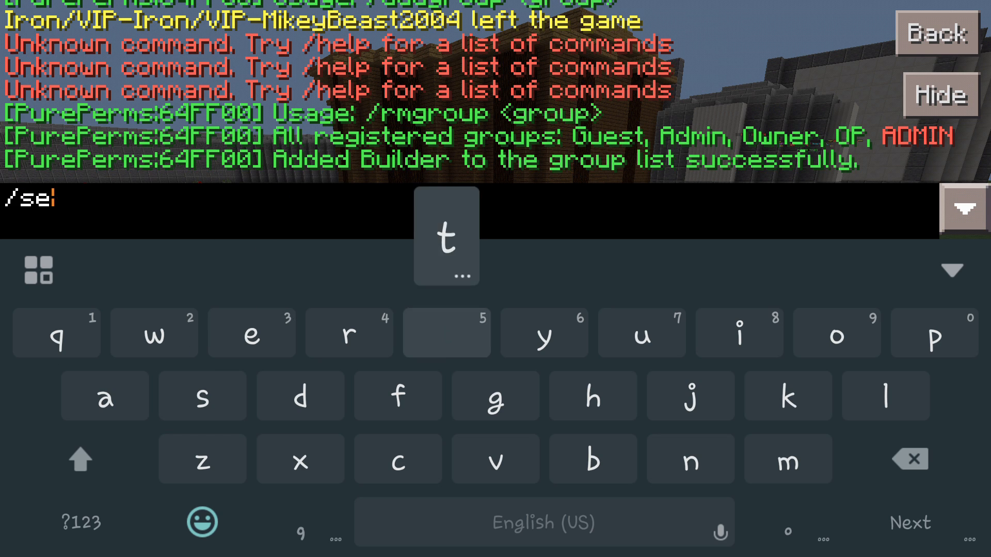
- Send /setgroup for your own player into Builder and bring up the pause menu's player list
click(446, 333)
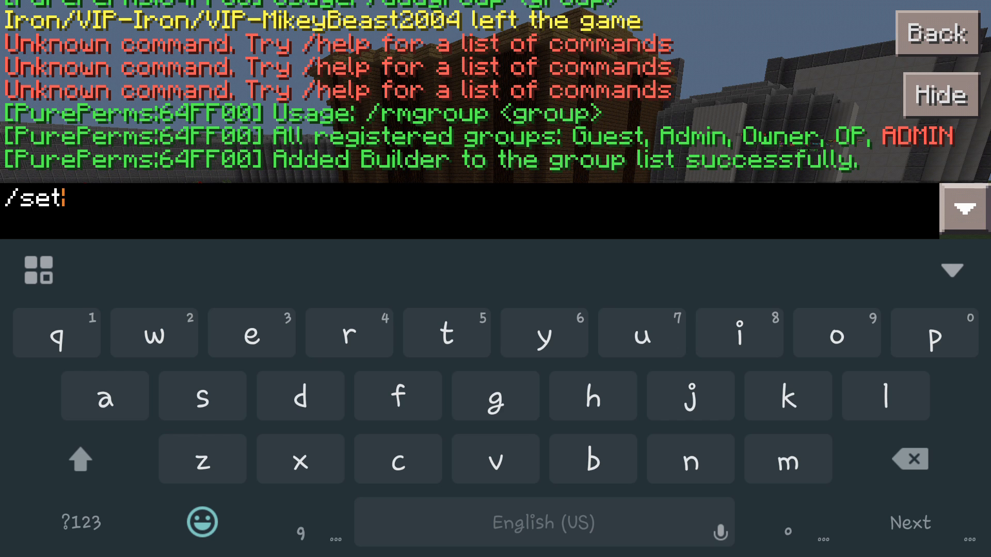
text(group)
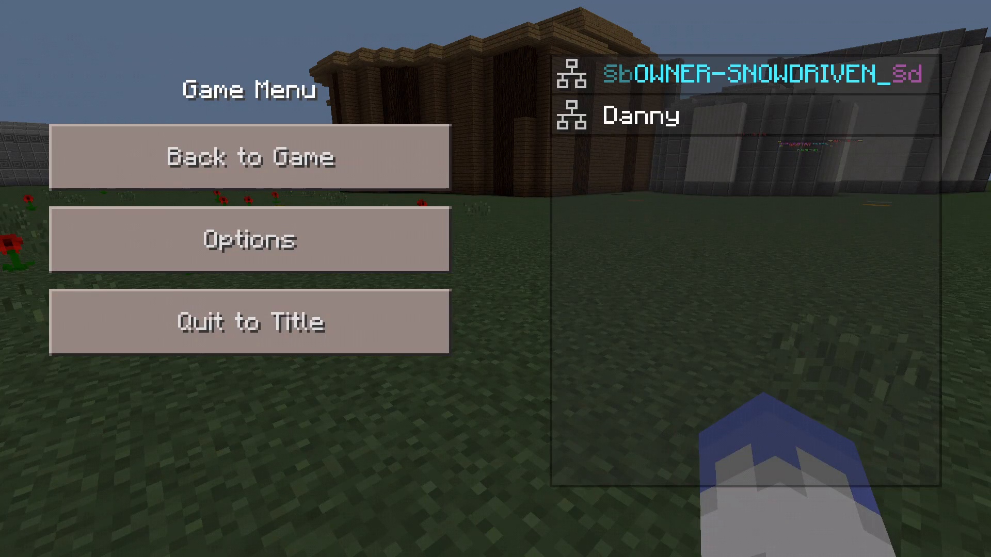
- Resume play and send /nick off so chat reports the nickname is now off
click(249, 157)
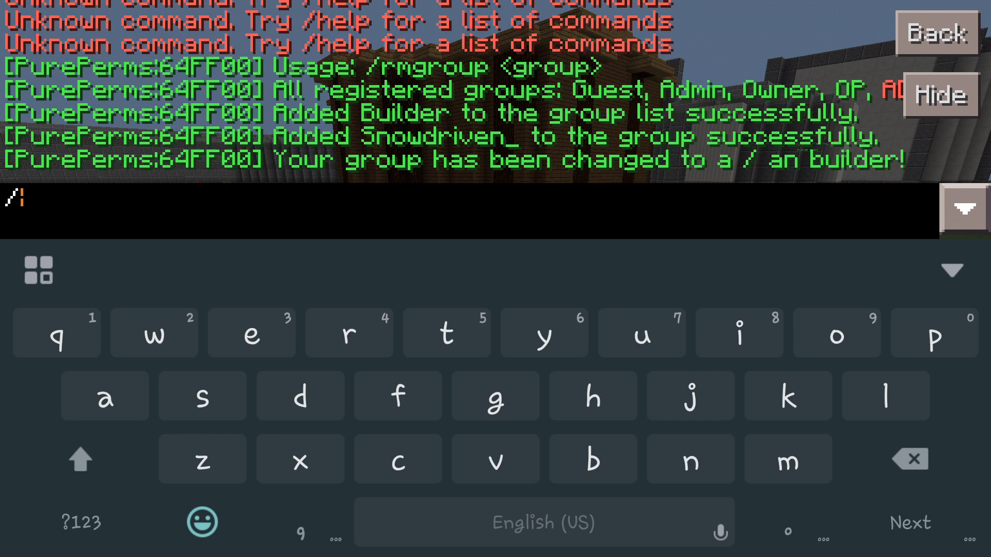
text(nick)
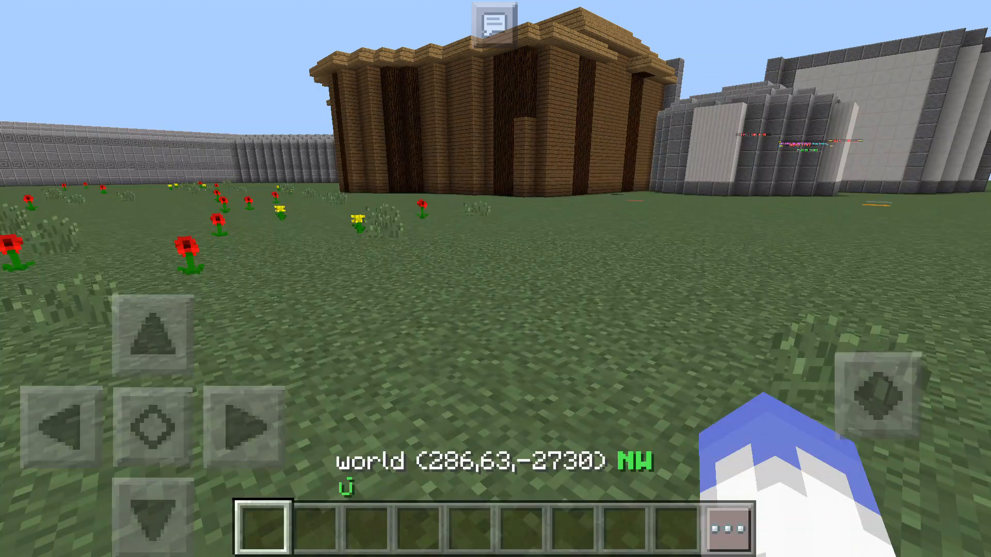
click(493, 21)
text(/)
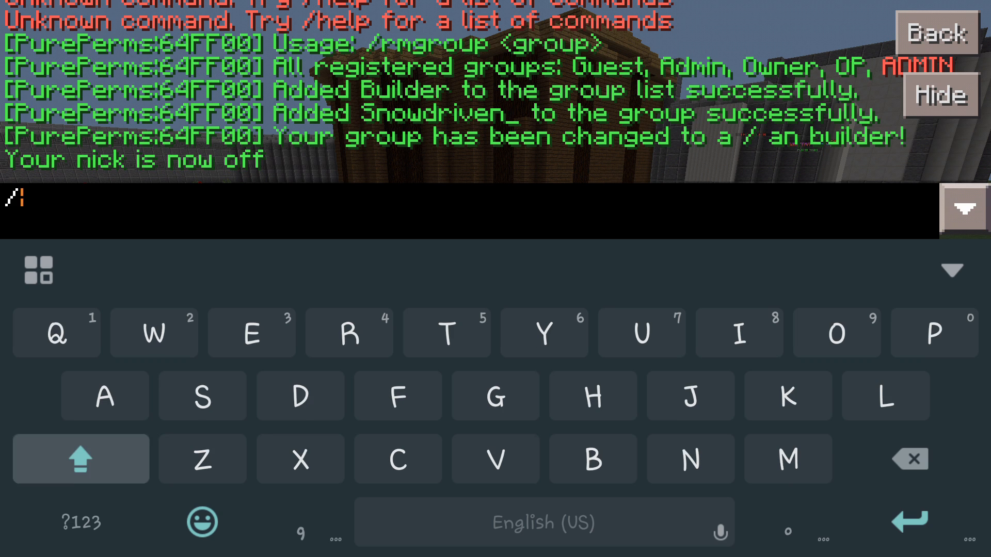
- Set the nickname to Builder-Snowdriven_ with /Nick and say hello under that name
click(80, 459)
text(Nick Builder-Snowdriven_)
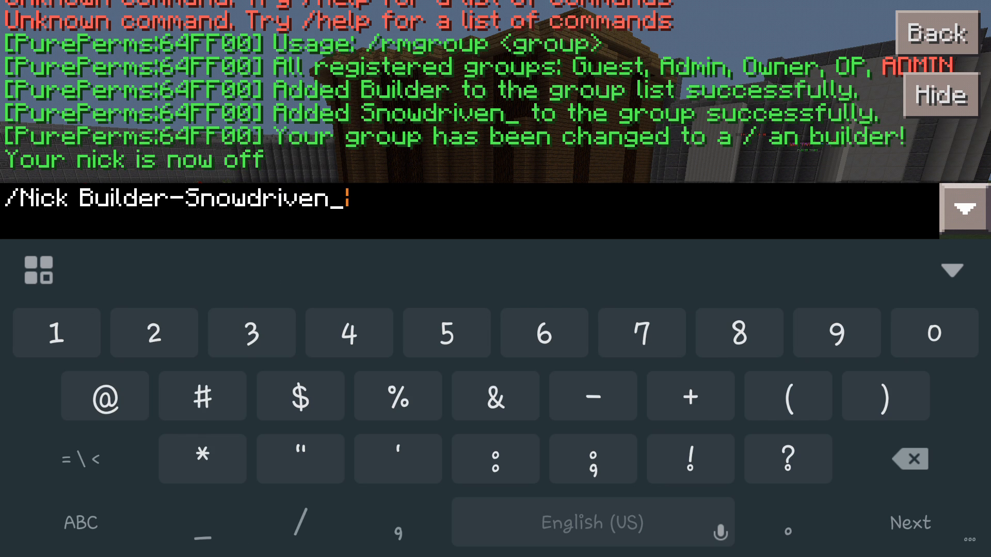
click(81, 522)
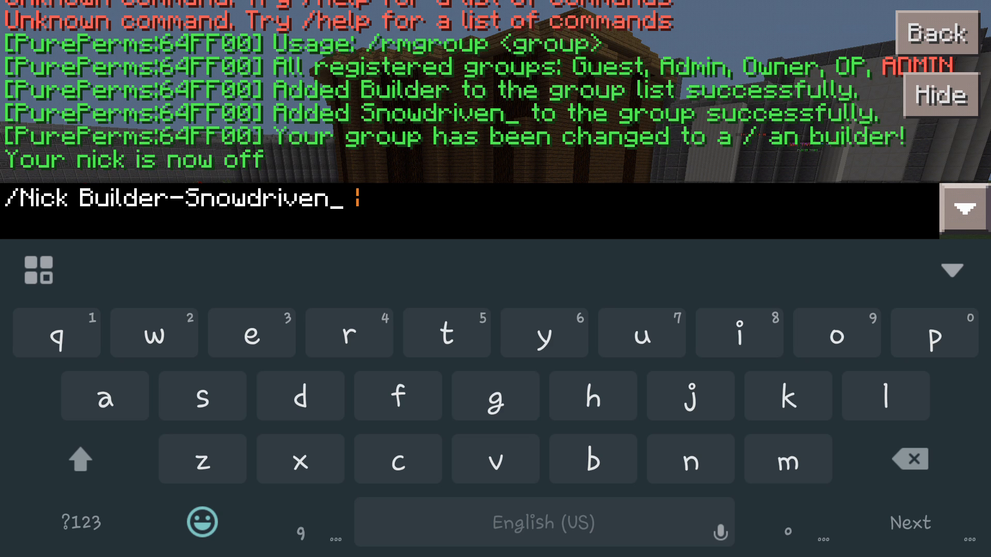
text(snowdri)
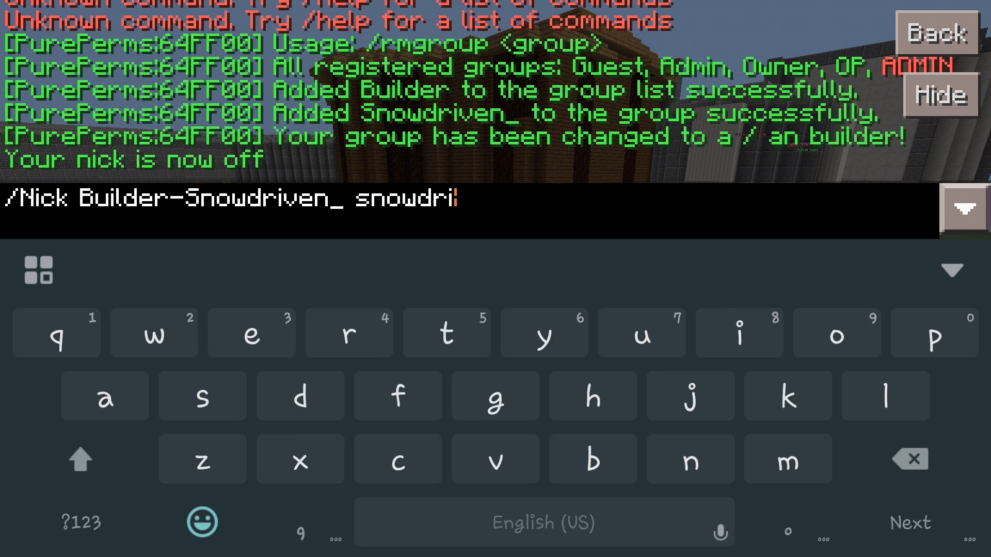
click(250, 333)
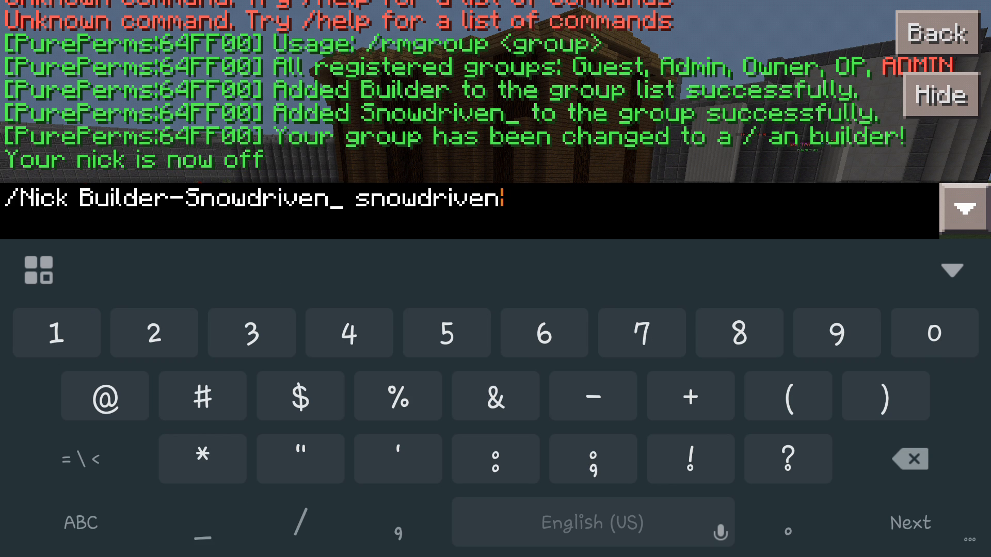
key(enter)
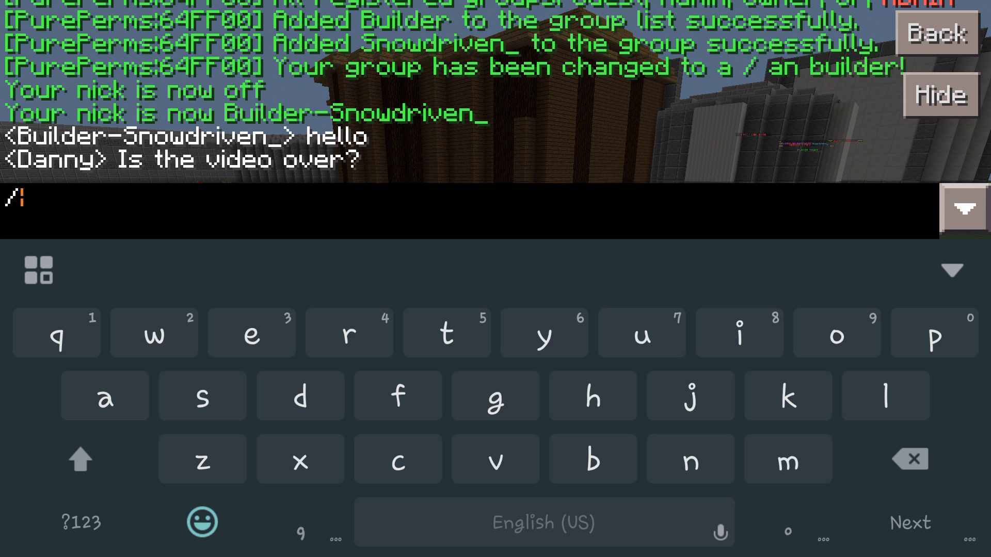
- Send /rmgroup Builder so chat confirms its removal, then reply no
text(rm)
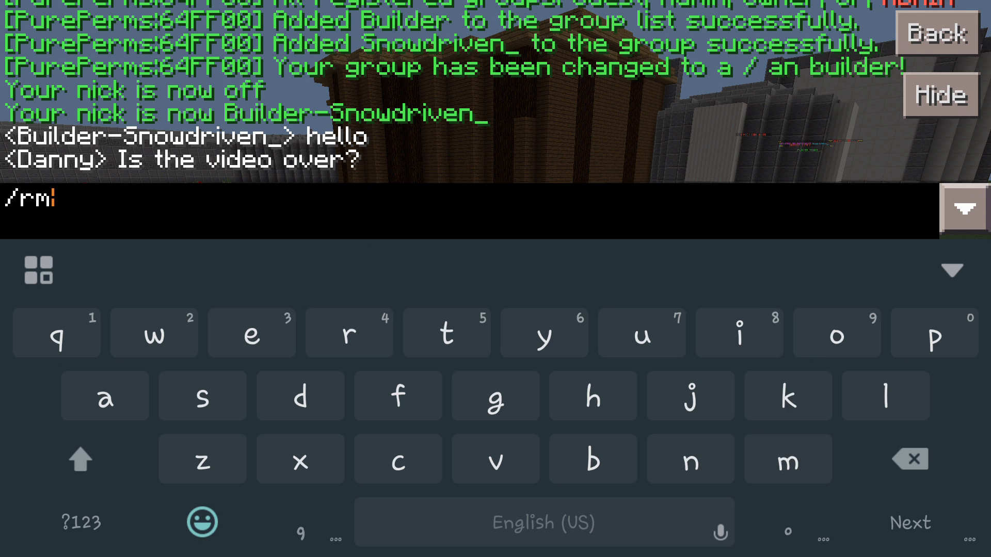
text(group Build)
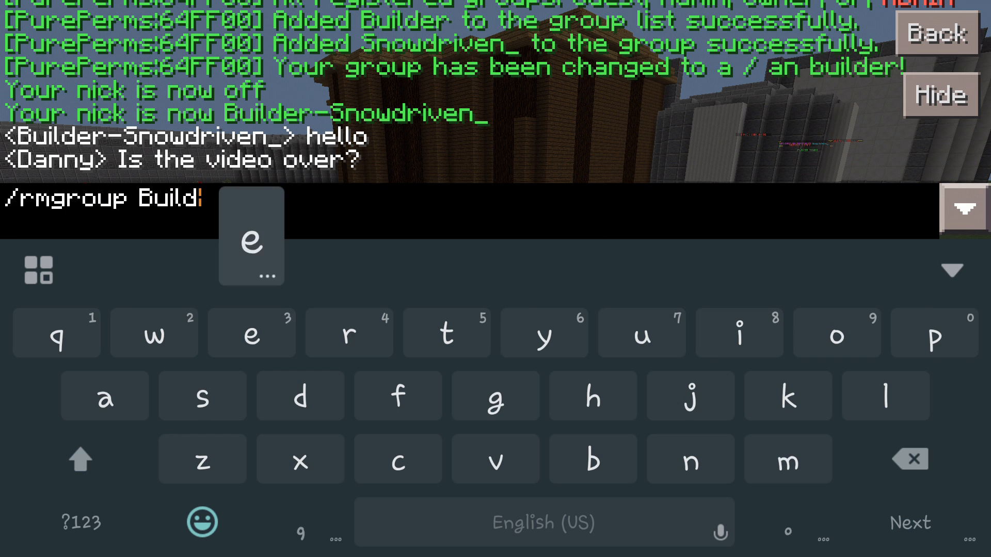
key(enter)
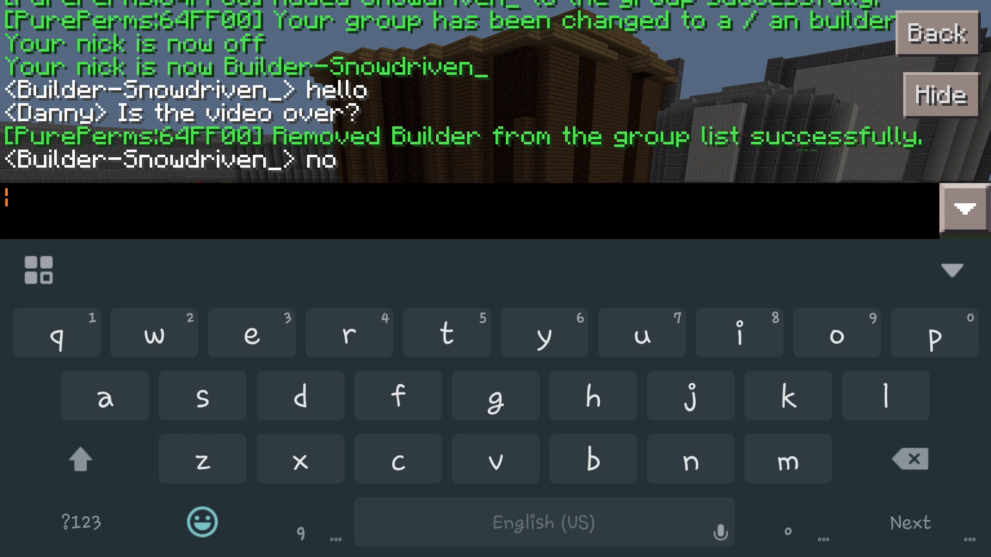
click(81, 523)
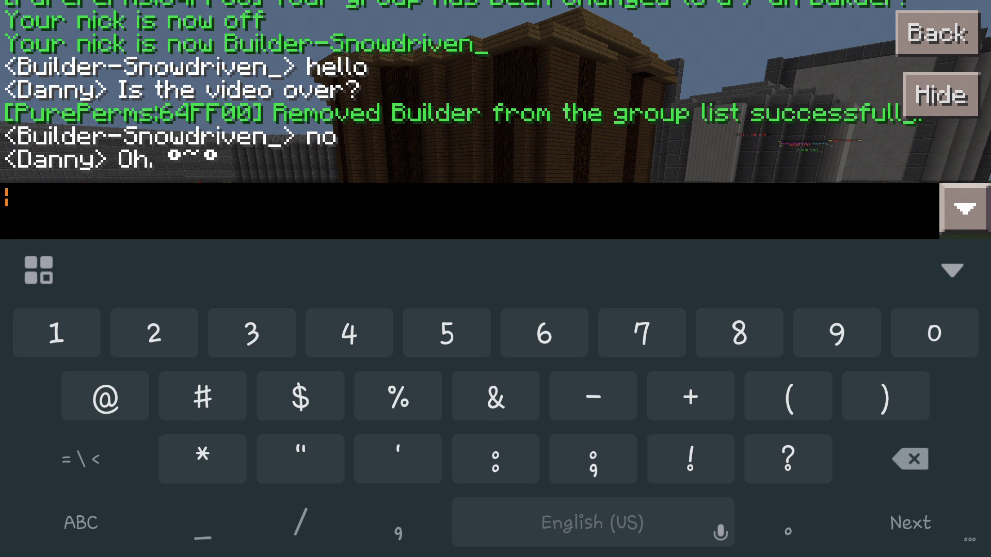
- Send /nick off again, say hi as Snowdriven_, and close chat to resume play
click(80, 522)
text(/nick)
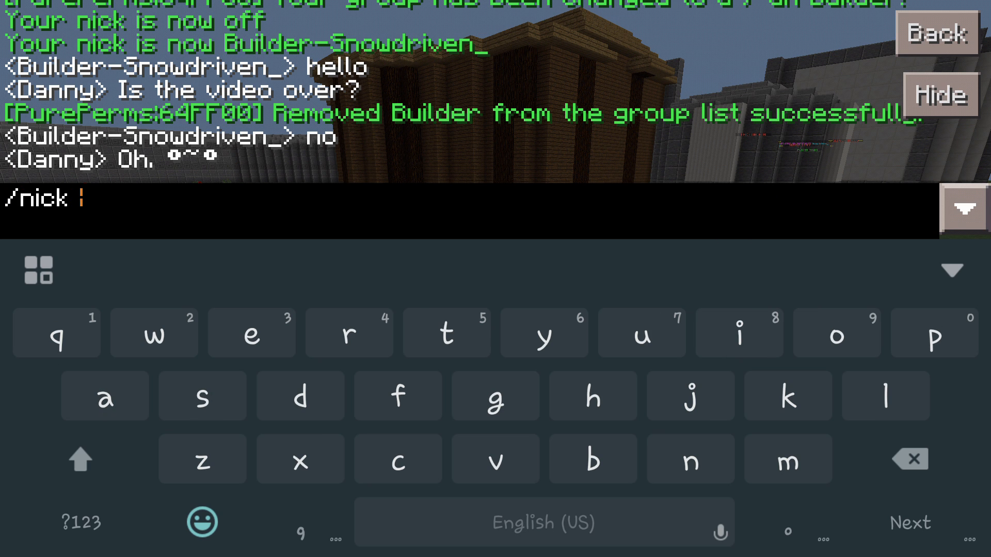
key(Enter)
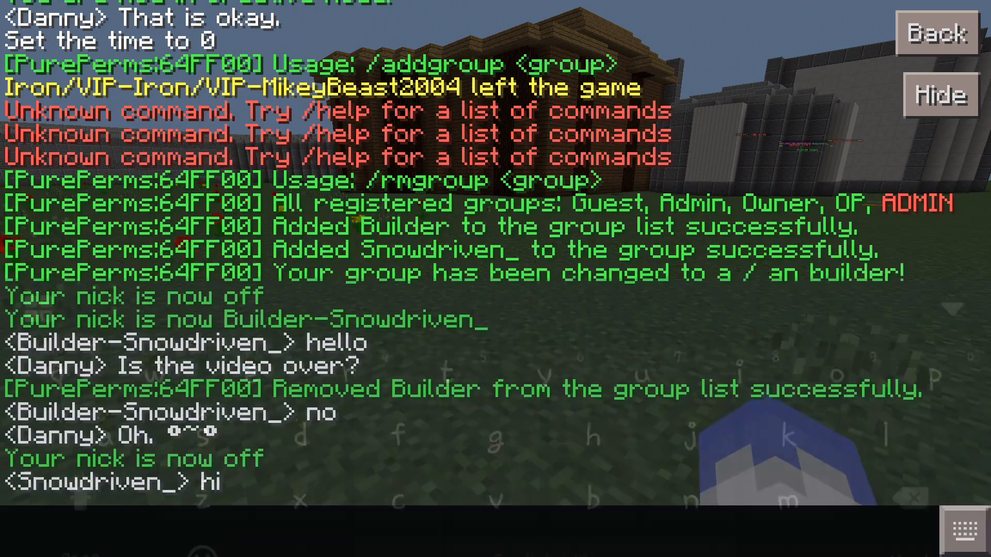
click(941, 95)
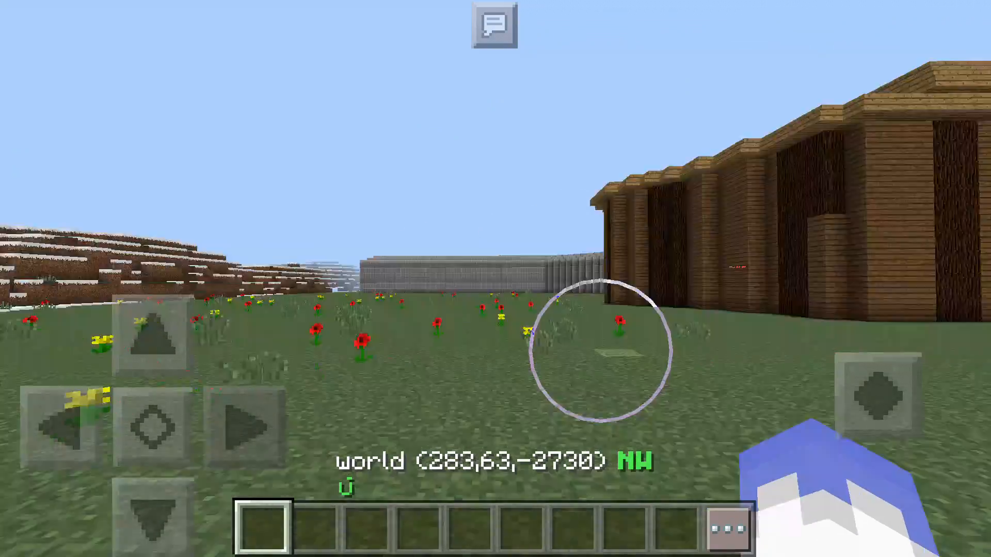